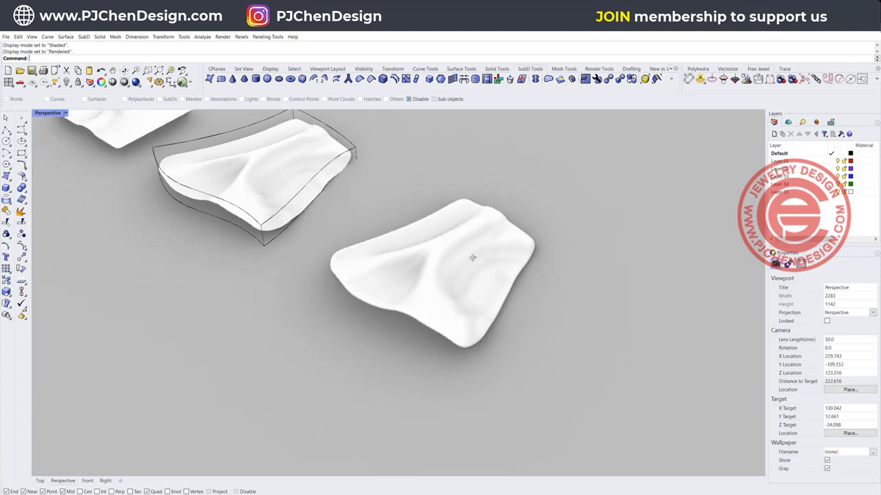
{"action": "mouse_move", "coordinate": [429, 248]}
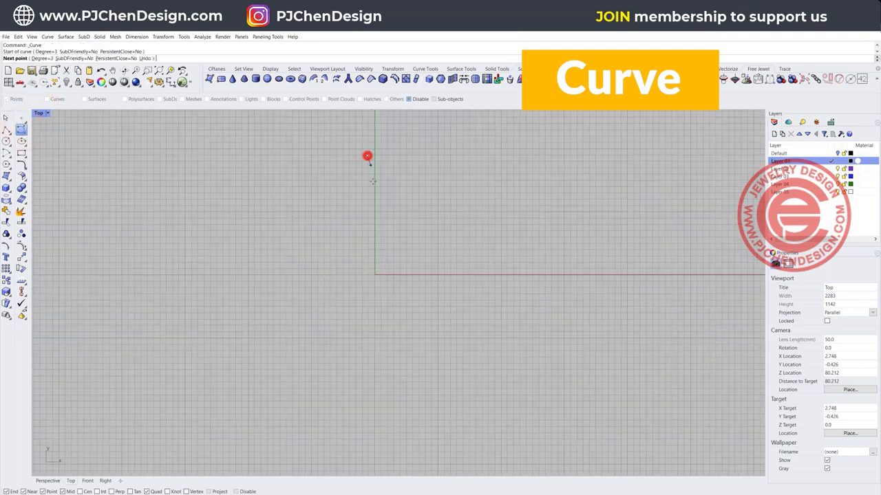
Draw the first bent curve of the Y-shaped outline with three control points
{"action": "left_click", "coordinate": [336, 297]}
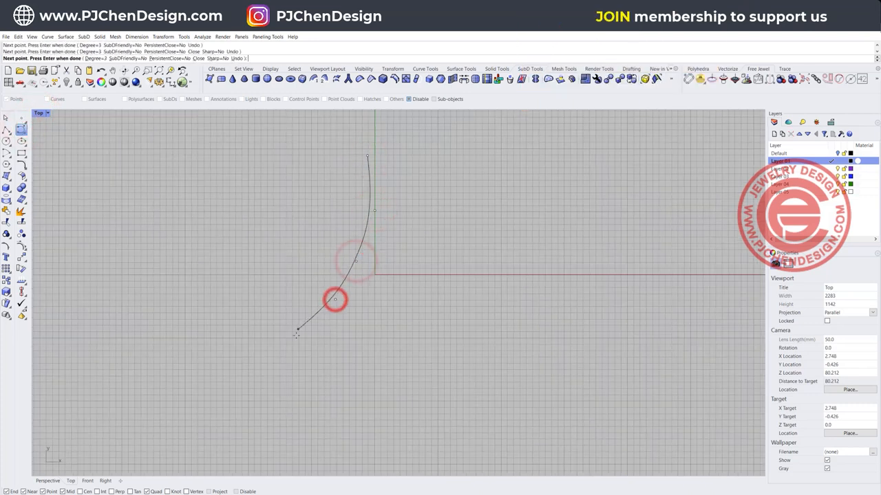
{"action": "left_click", "coordinate": [309, 386]}
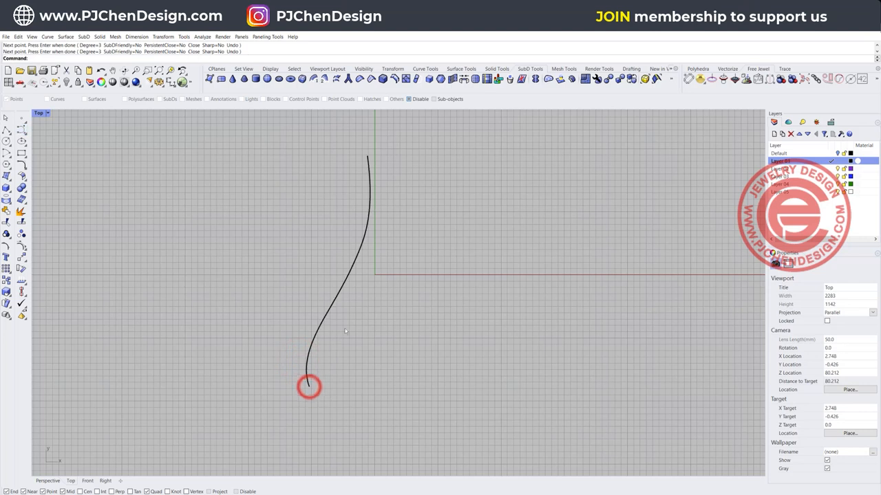
{"action": "left_click", "coordinate": [405, 336]}
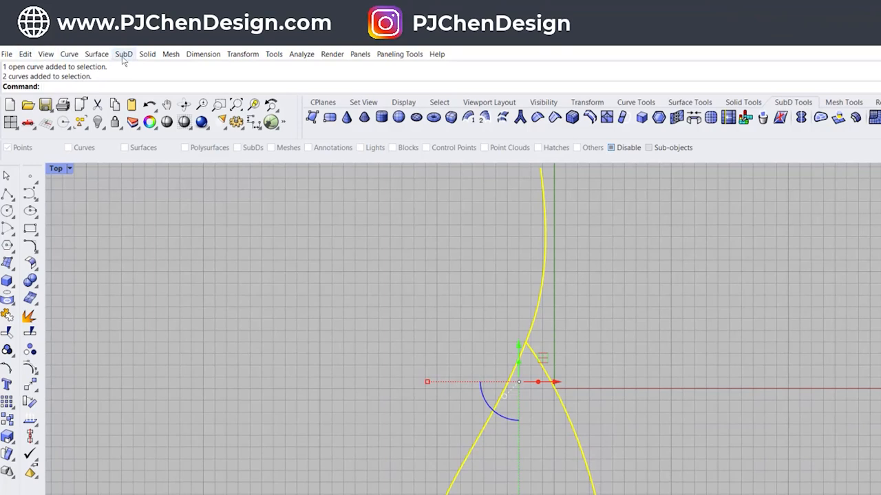
Browse the SubD menu and locate the MultiPipe command for the two curves
{"action": "left_click", "coordinate": [124, 53]}
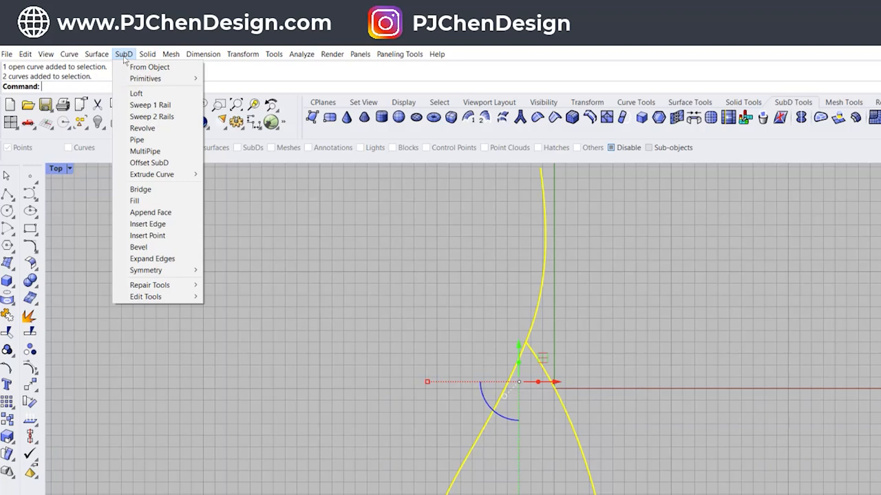
{"action": "mouse_move", "coordinate": [159, 219]}
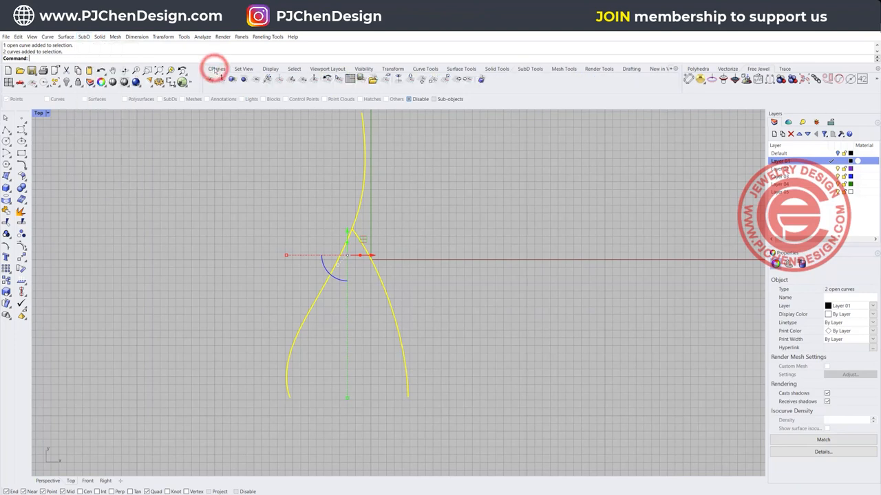
{"action": "left_click", "coordinate": [530, 69]}
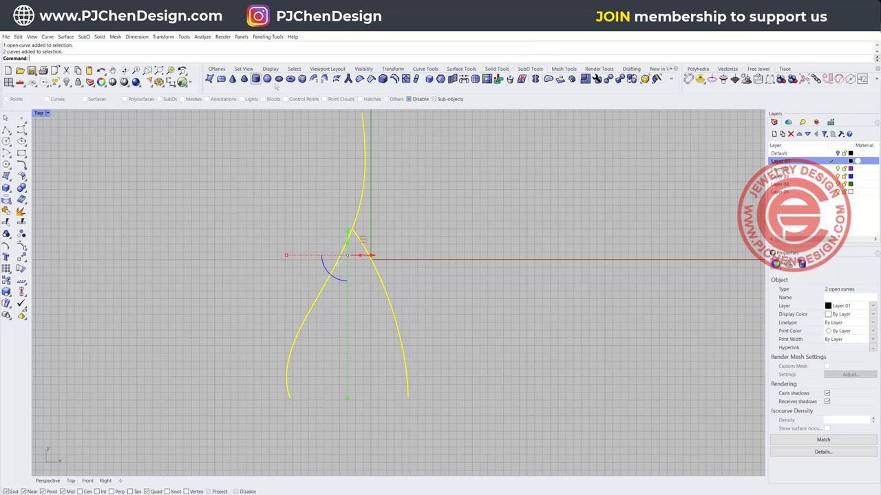
{"action": "mouse_move", "coordinate": [374, 160]}
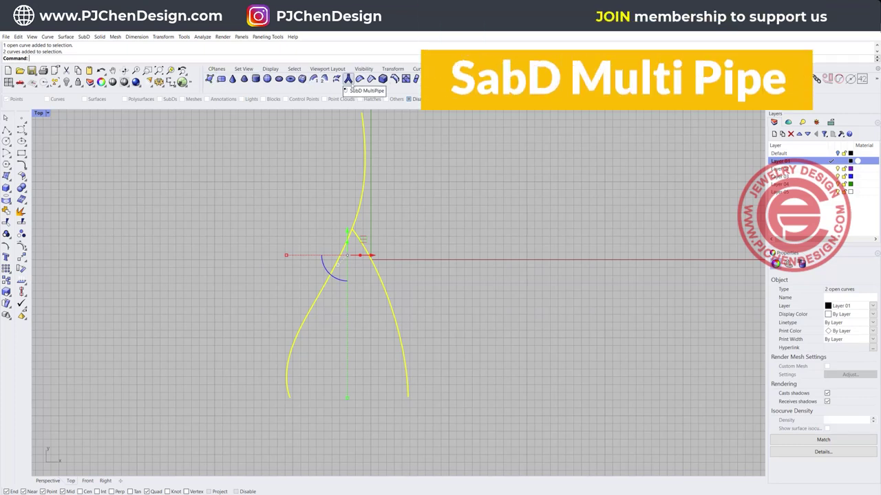
Build a SubD MultiPipe along both curves with Strut divisions set to 0
{"action": "left_click", "coordinate": [353, 81]}
{"action": "type", "text": "2"}
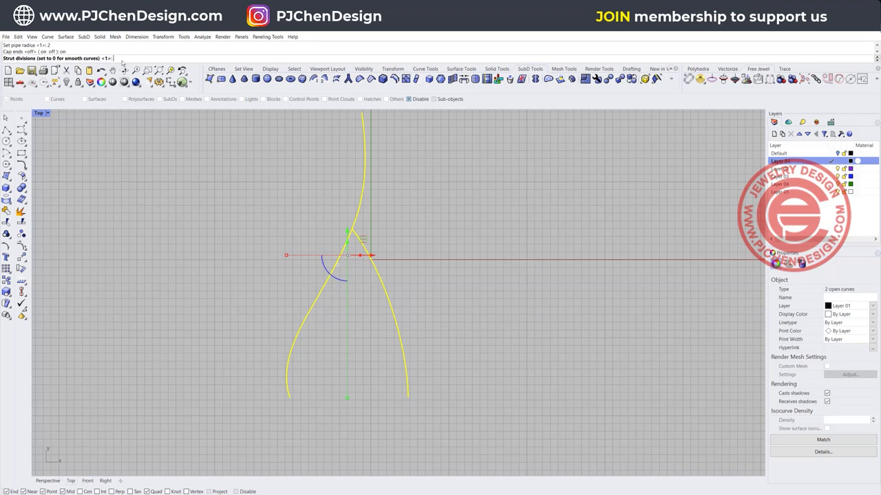
{"action": "type", "text": "0"}
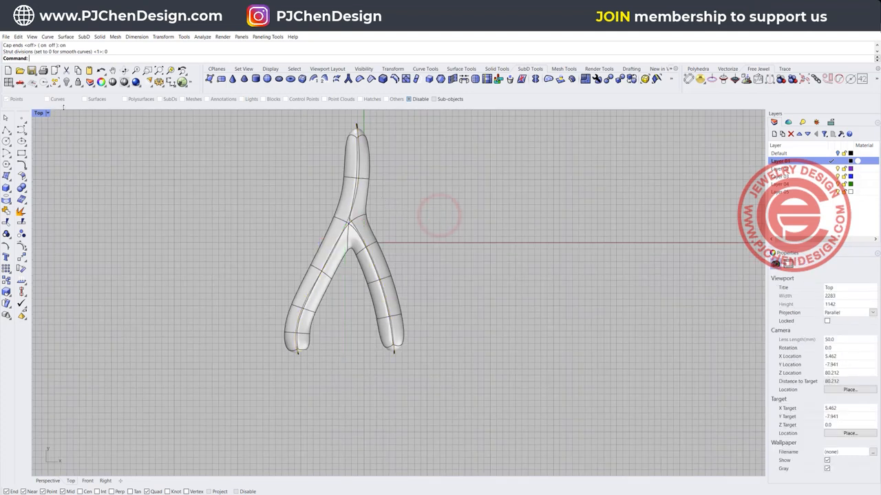
Switch to the four-viewport layout to show the Y-shaped SubD tube
{"action": "left_click", "coordinate": [43, 114]}
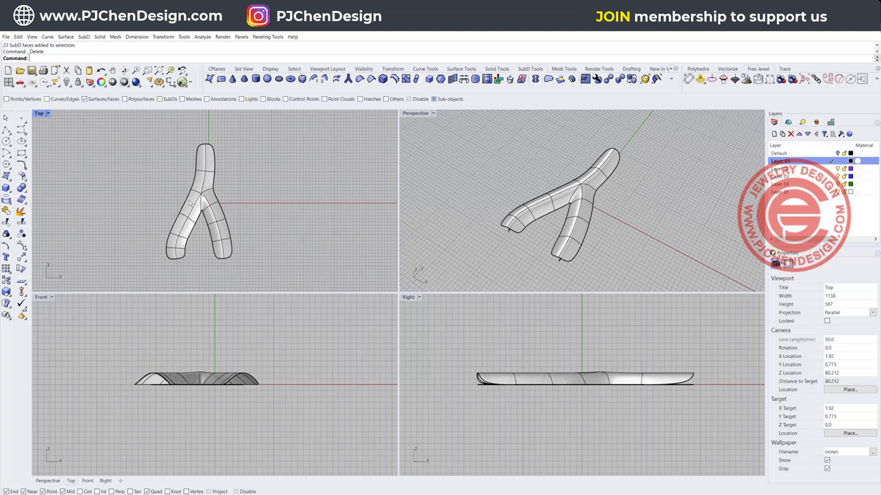
{"action": "left_click", "coordinate": [190, 200]}
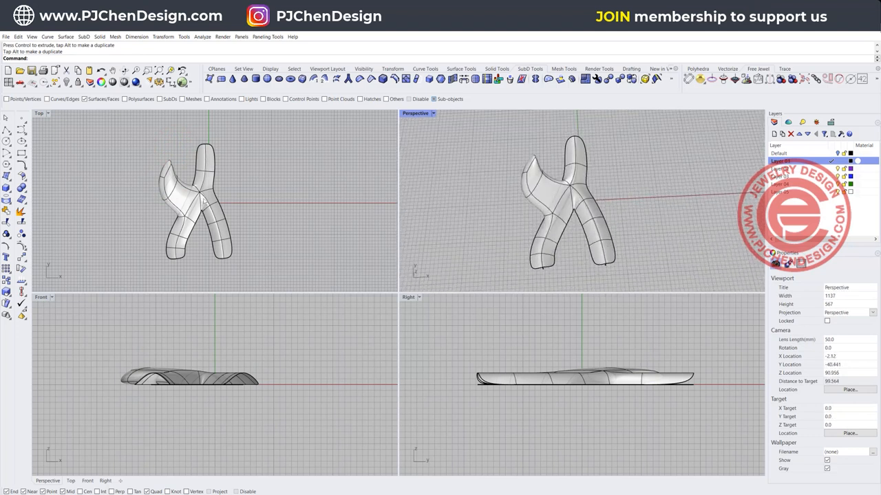
{"action": "key", "text": "Ctrl+z"}
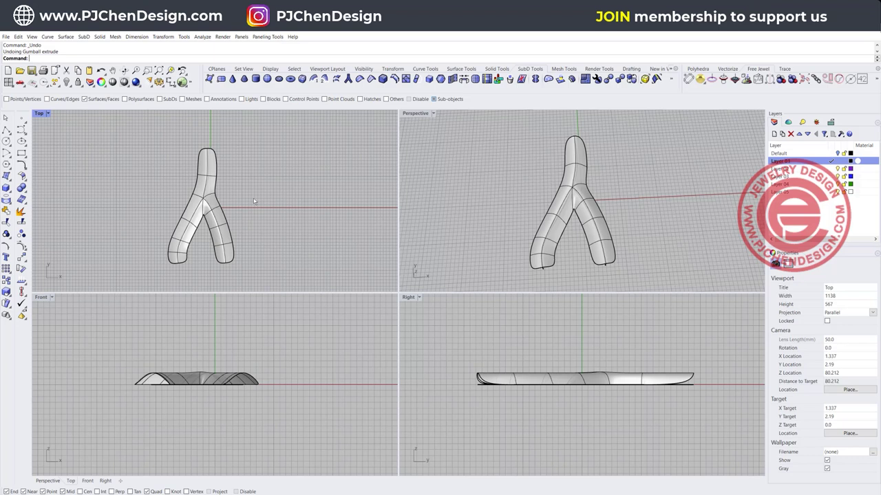
{"action": "mouse_move", "coordinate": [182, 275]}
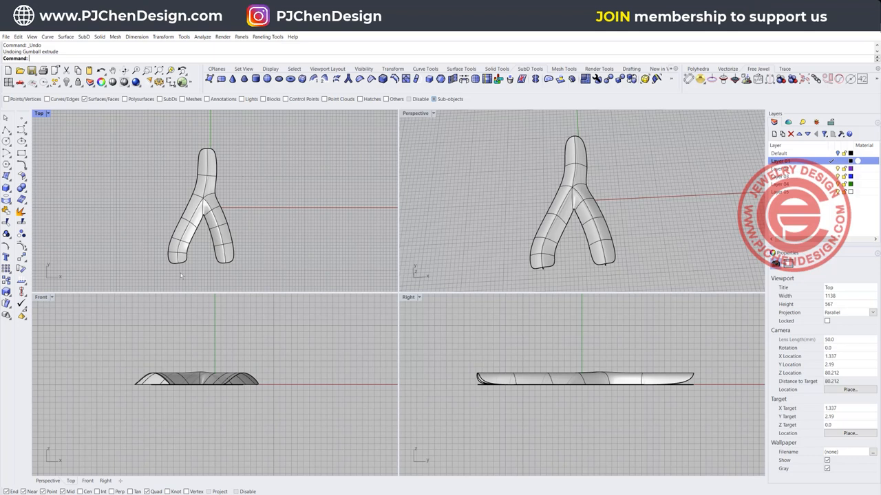
{"action": "mouse_move", "coordinate": [291, 212]}
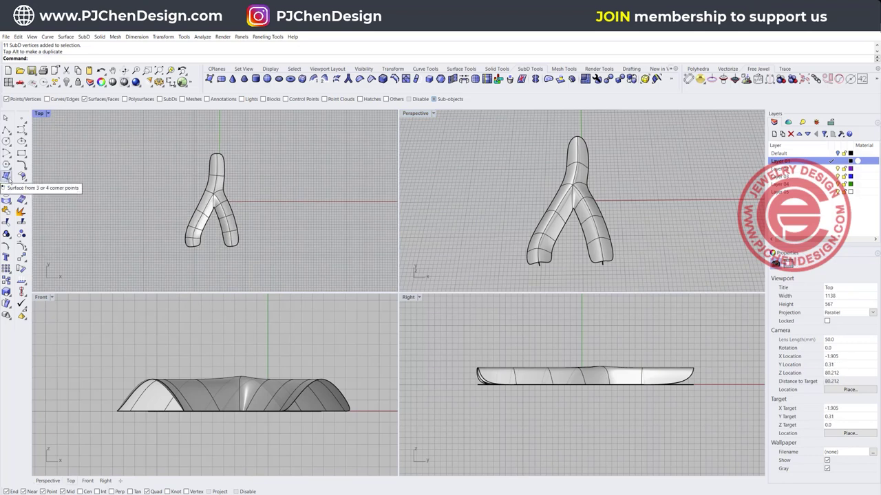
Drape a rectangular surface over the Y-shaped shell via a window in the Top viewport
{"action": "left_click", "coordinate": [7, 181]}
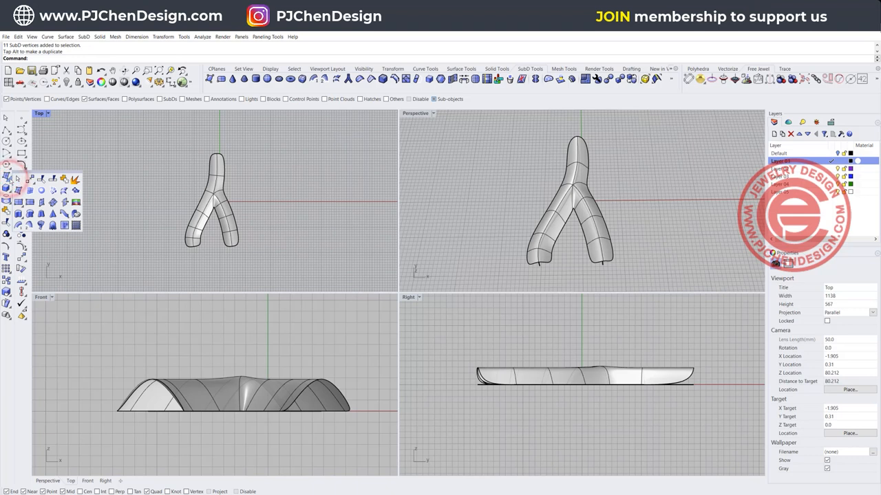
{"action": "mouse_move", "coordinate": [47, 225]}
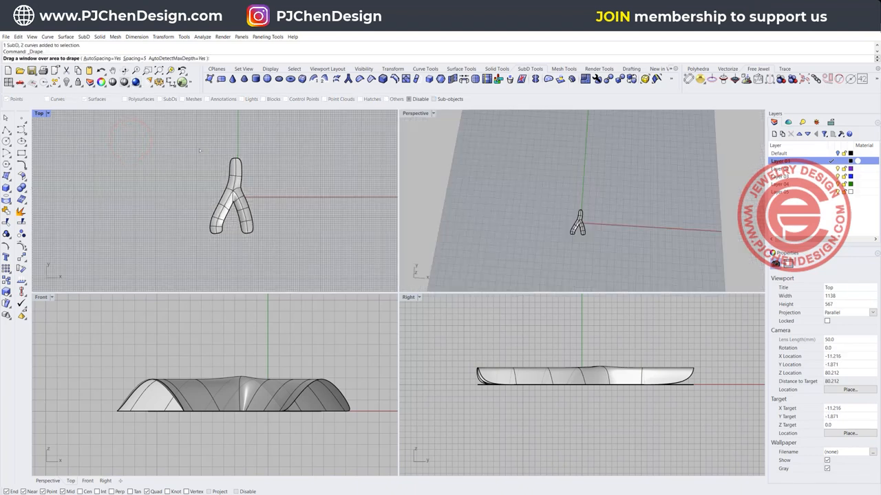
{"action": "left_click_drag", "start_coordinate": [200, 150], "coordinate": [270, 254]}
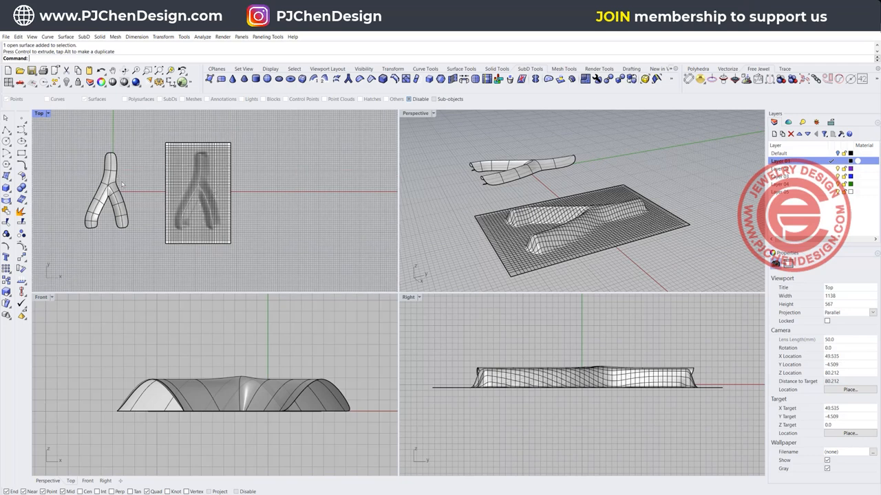
Select the SubD shell, maximize the Perspective viewport and undo the last action
{"action": "left_click", "coordinate": [110, 199]}
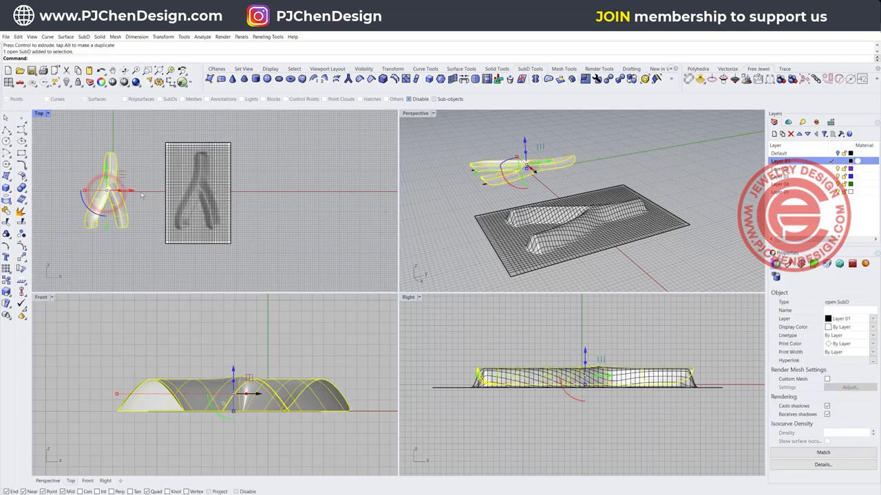
{"action": "double_click", "coordinate": [415, 113]}
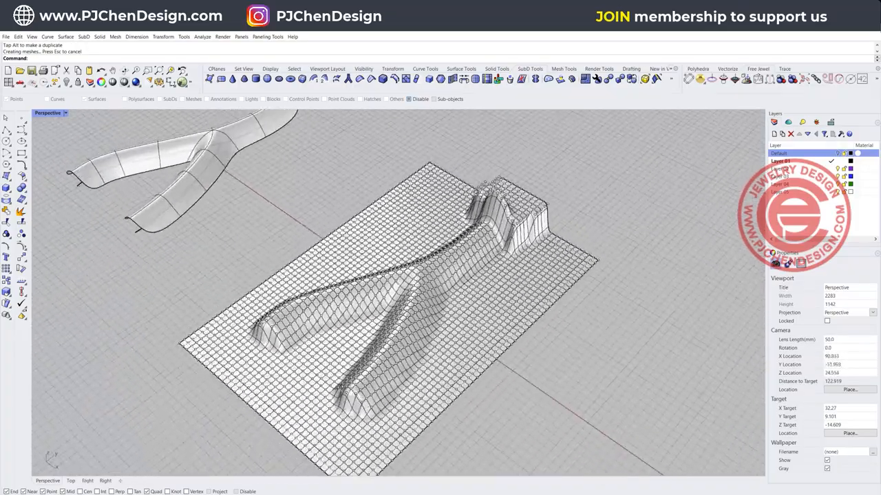
{"action": "key", "text": "Ctrl+z"}
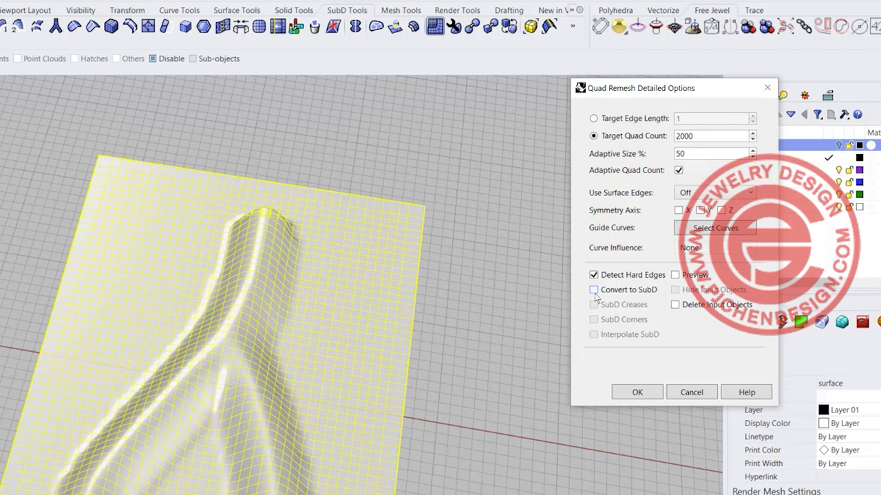
Preview QuadRemesh with Convert to SubD, trying target quad counts of 400 then 200
{"action": "left_click", "coordinate": [593, 289]}
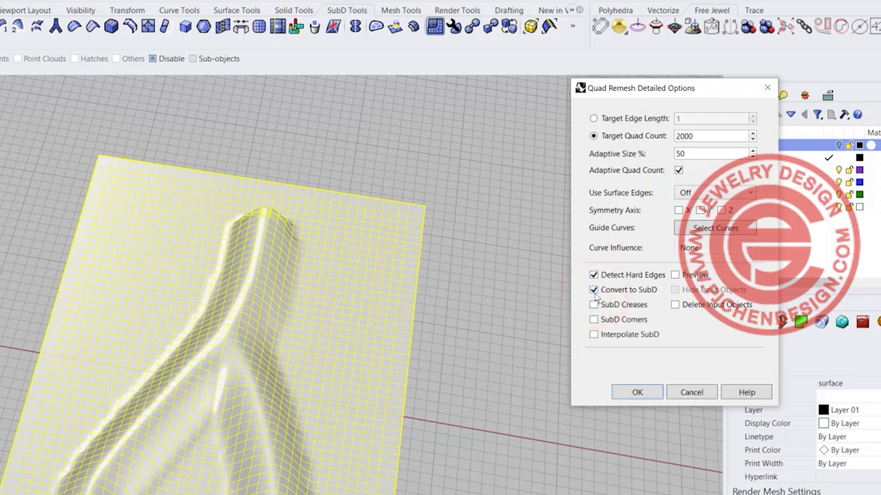
{"action": "triple_click", "coordinate": [710, 136]}
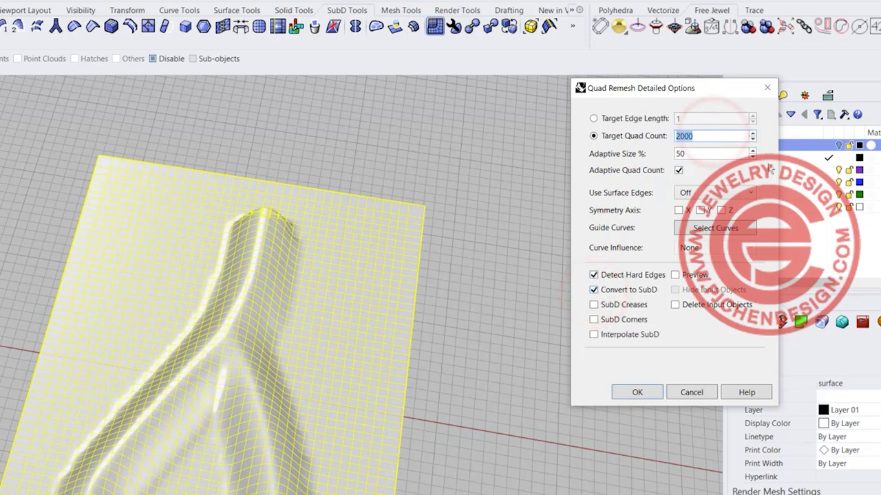
{"action": "type", "text": "400"}
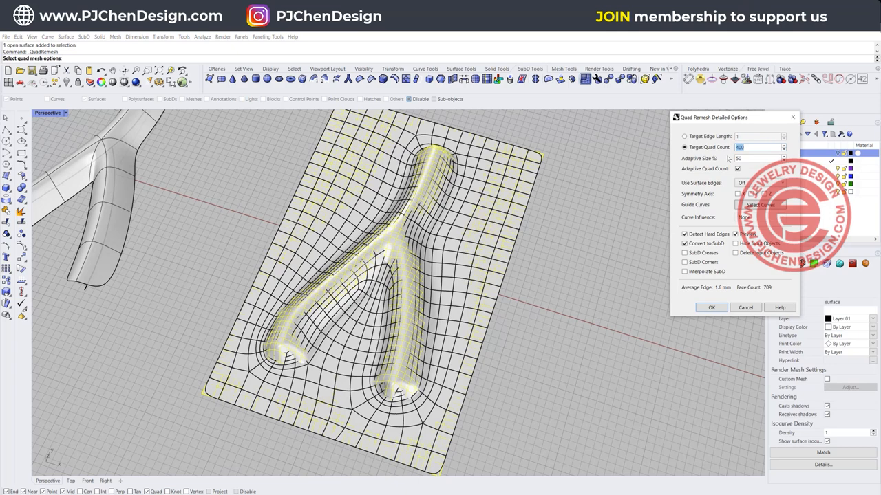
{"action": "type", "text": "200"}
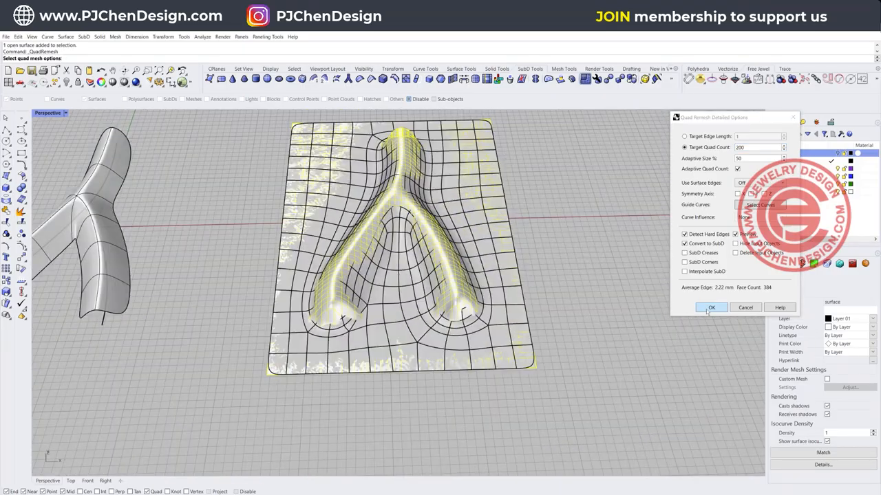
Accept the QuadRemesh settings to create the 200-quad SubD
{"action": "left_click", "coordinate": [712, 309]}
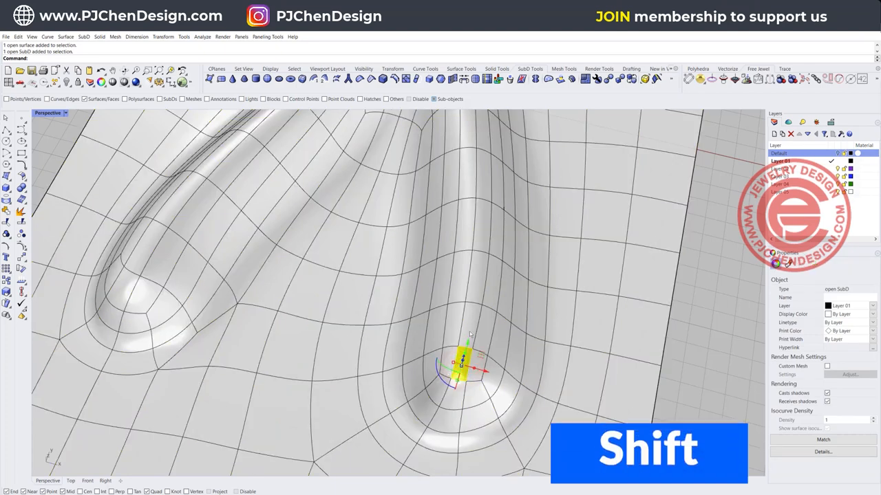
Select the remeshed SubD to move it beside the draped surface
{"action": "left_click", "coordinate": [468, 328]}
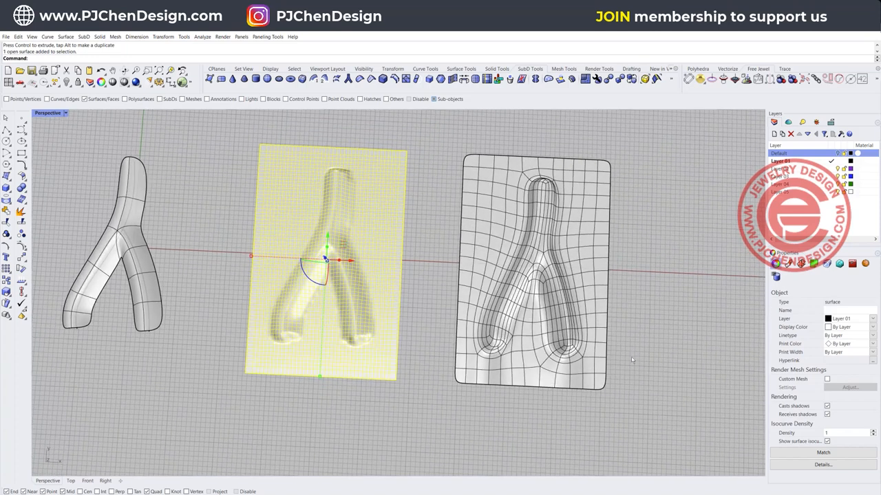
{"action": "mouse_move", "coordinate": [41, 141]}
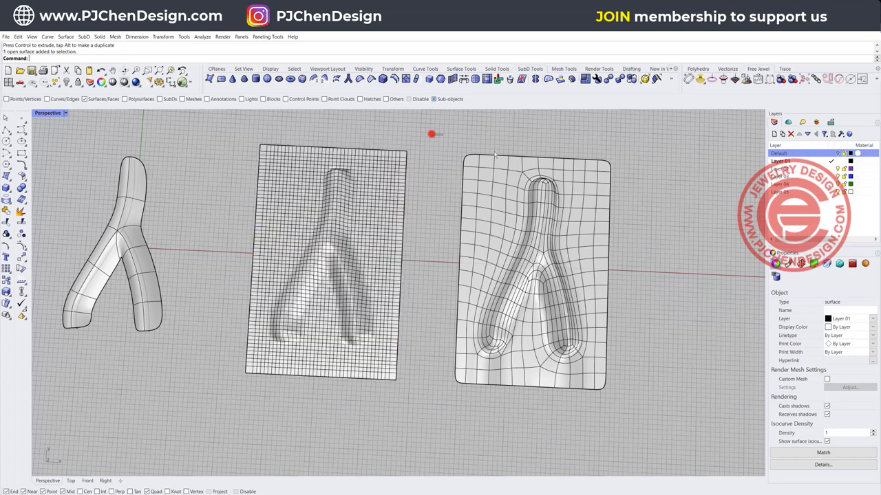
Delete the top row of border faces from the remeshed SubD
{"action": "left_click", "coordinate": [550, 158]}
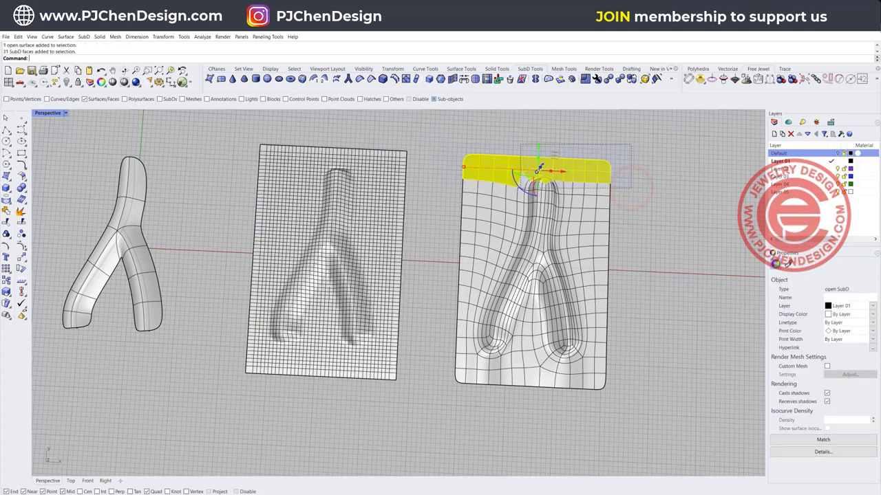
{"action": "key", "text": "Delete"}
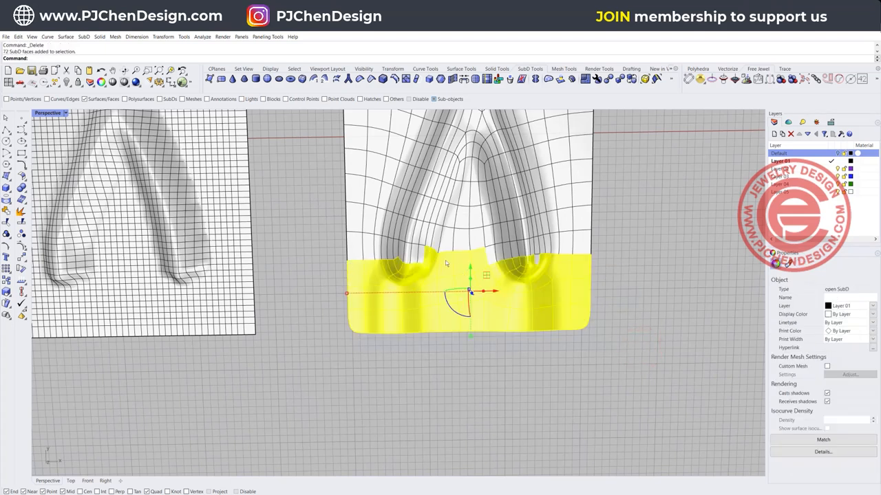
Select the bottom border faces of the remeshed SubD for deletion
{"action": "left_click", "coordinate": [464, 255]}
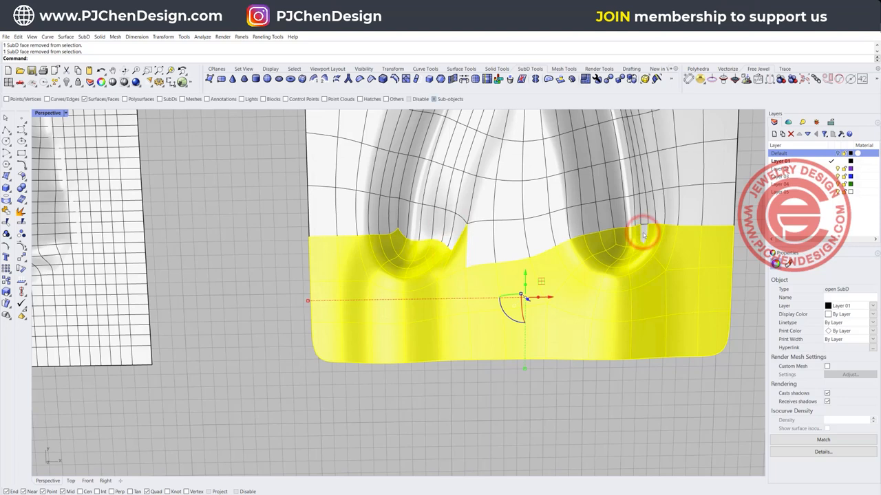
{"action": "left_click", "coordinate": [638, 234]}
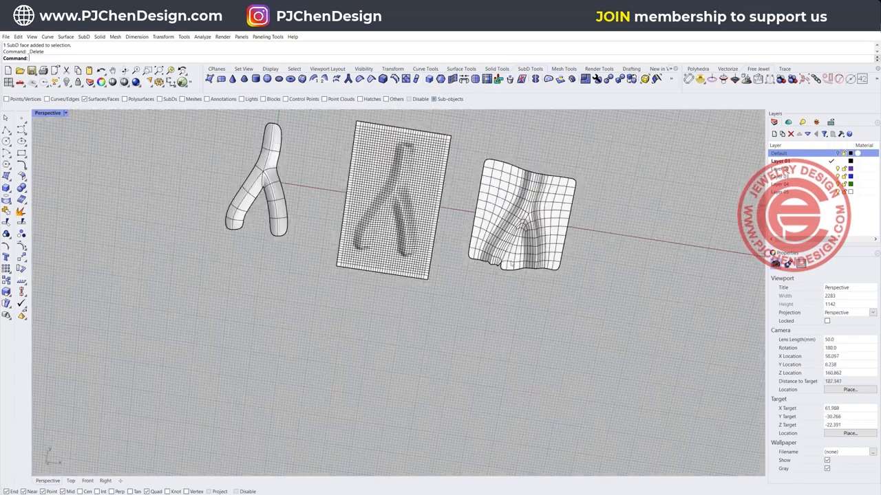
Undo the partial delete, then remove the entire flat bottom strip of faces
{"action": "key", "text": "Ctrl+z"}
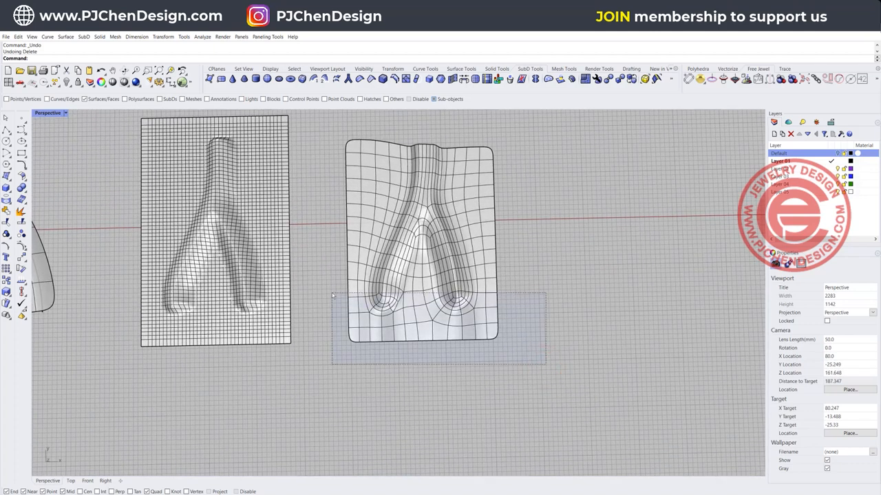
{"action": "left_click_drag", "start_coordinate": [333, 296], "coordinate": [543, 369]}
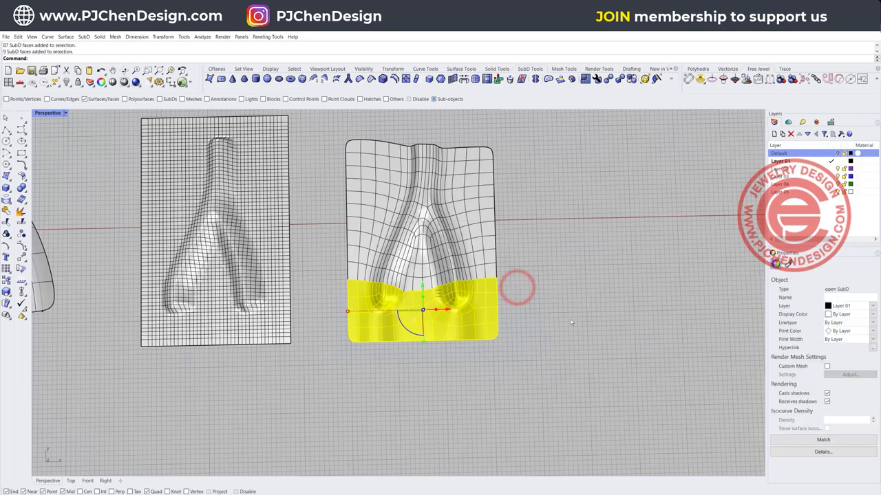
{"action": "key", "text": "Delete"}
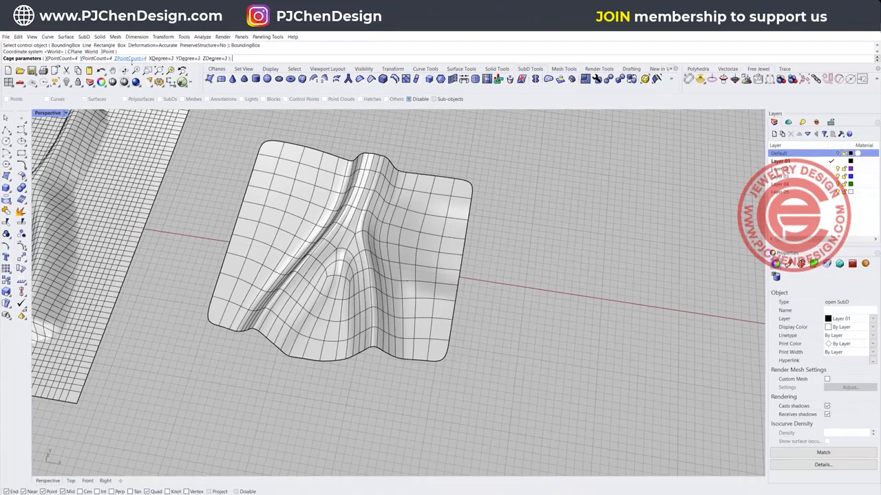
Accept the bounding-box cage settings for CageEdit on the SubD patch
{"action": "key", "text": "Enter"}
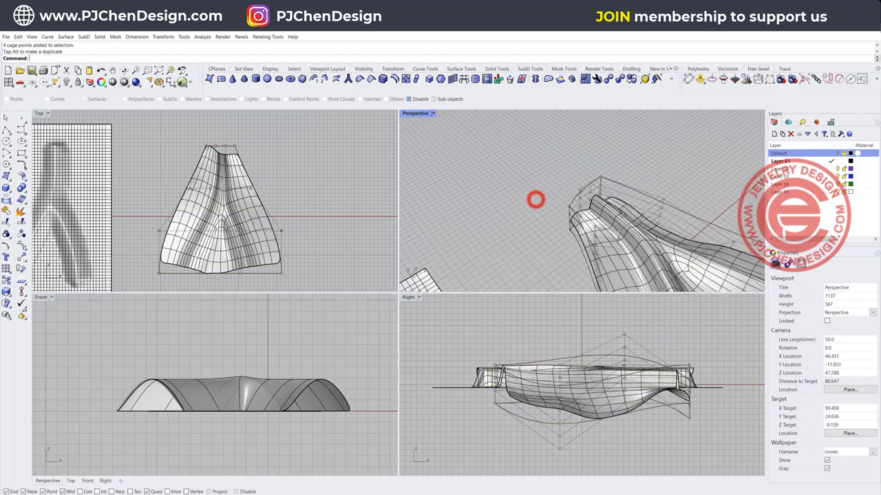
Duplicate the cage-shaped SubD to the side and select the copy
{"action": "left_click_drag", "start_coordinate": [535, 199], "coordinate": [599, 200]}
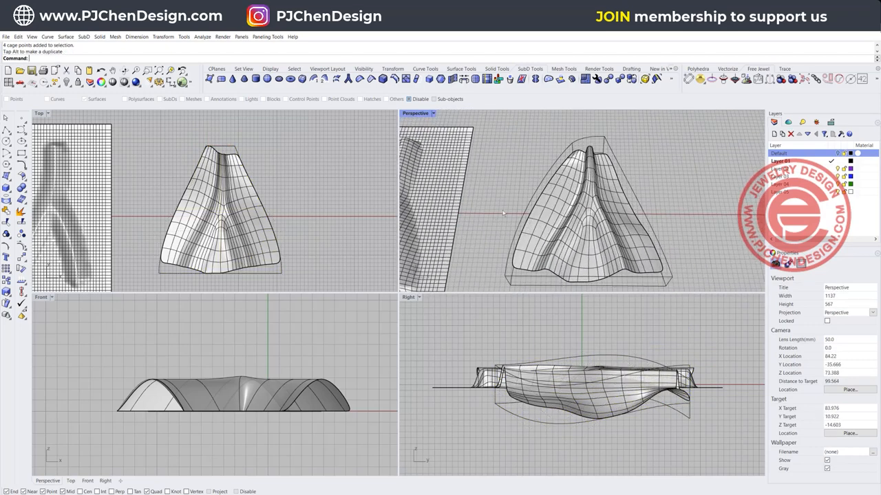
{"action": "left_click", "coordinate": [223, 206]}
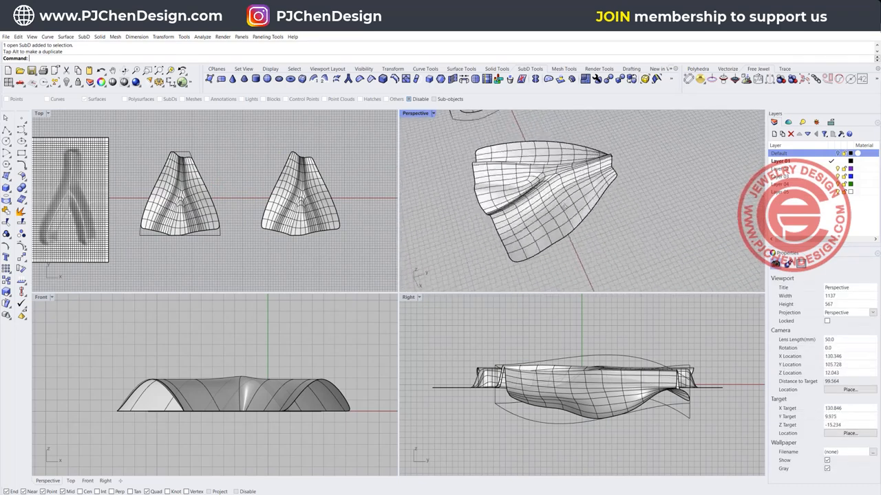
{"action": "left_click", "coordinate": [296, 199]}
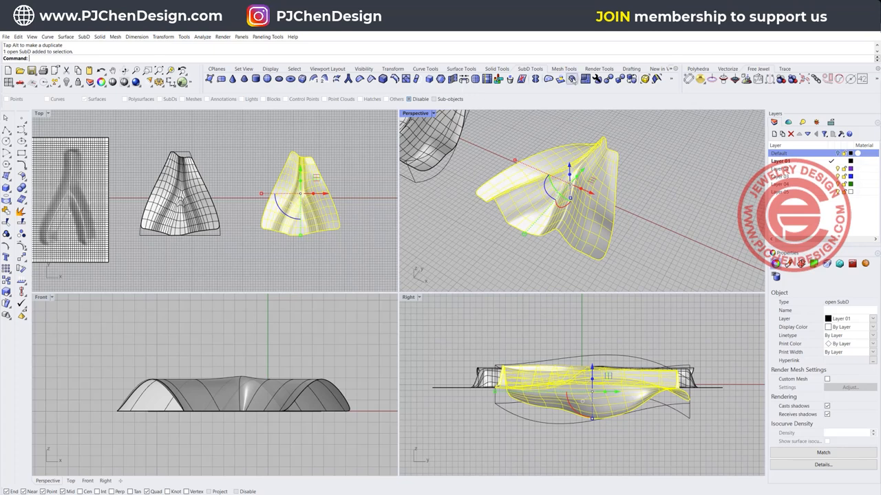
Offset the copied SubD with Solid=Yes into a thickened shell
{"action": "left_click", "coordinate": [553, 91]}
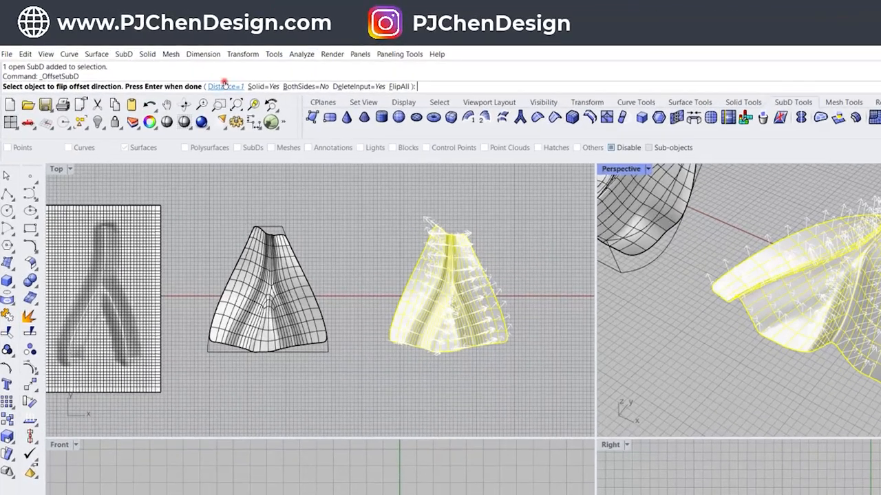
{"action": "left_click", "coordinate": [225, 85]}
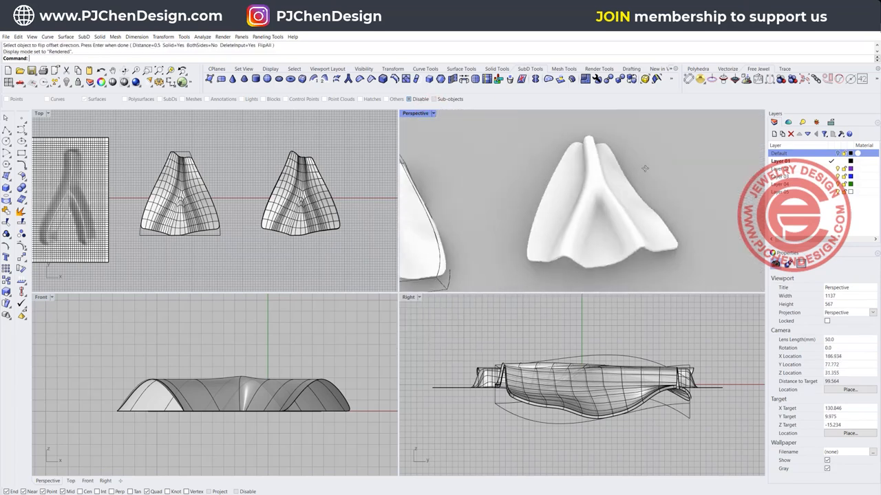
{"action": "left_click_drag", "start_coordinate": [578, 206], "coordinate": [578, 145]}
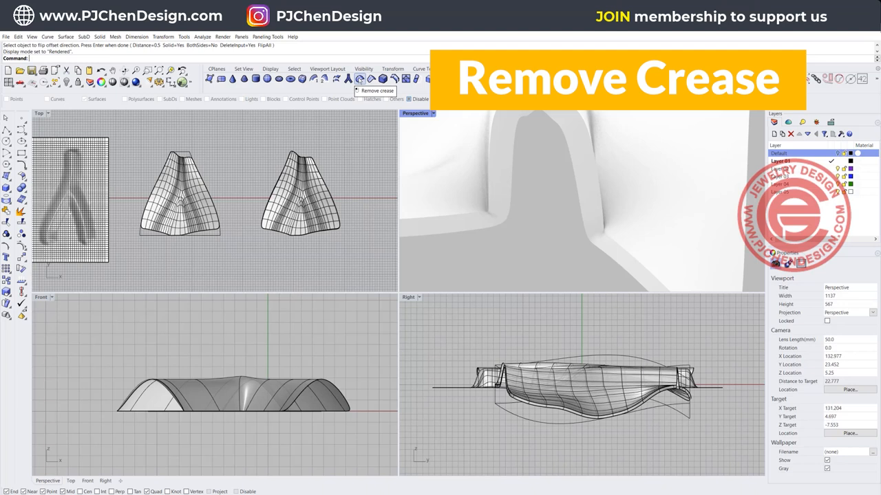
Remove the crease from the thickened shell's rim edge to soften it
{"action": "left_click", "coordinate": [359, 80]}
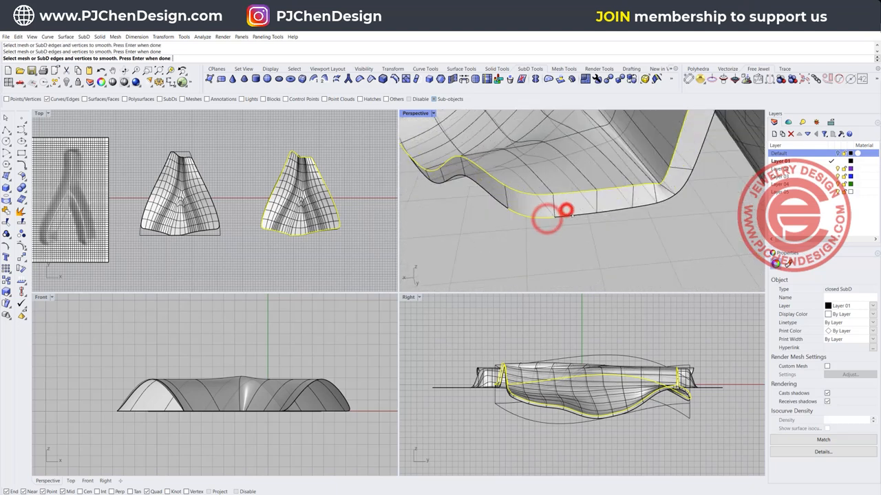
{"action": "left_click", "coordinate": [605, 212]}
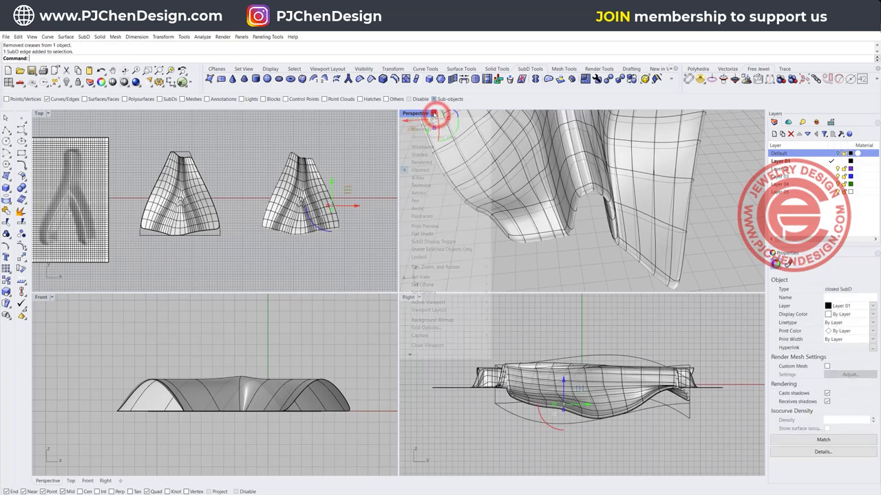
Show the Perspective view rendered and maximized, orbiting around both earring shapes
{"action": "left_click", "coordinate": [424, 162]}
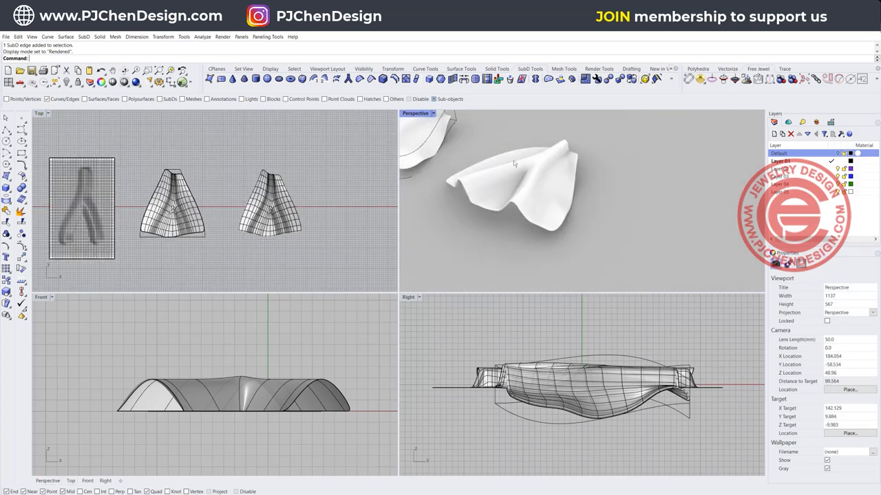
{"action": "double_click", "coordinate": [416, 112]}
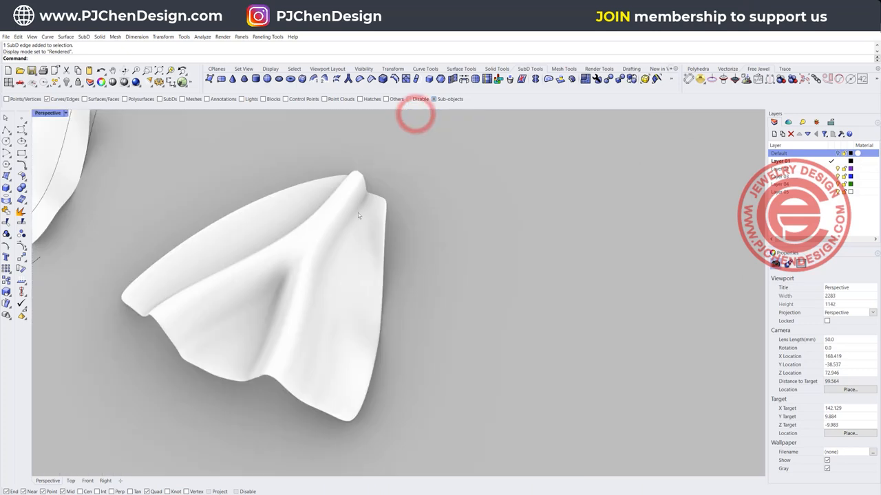
{"action": "left_click_drag", "start_coordinate": [357, 215], "coordinate": [447, 289]}
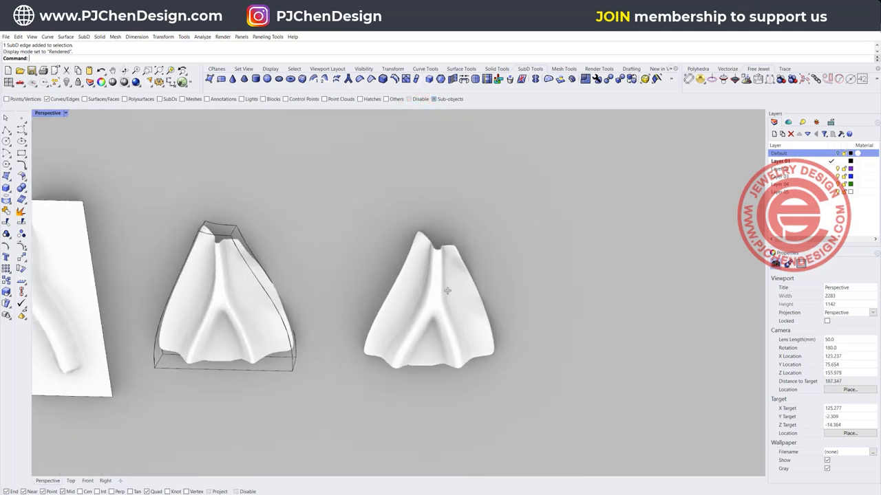
{"action": "left_click_drag", "start_coordinate": [441, 289], "coordinate": [439, 272]}
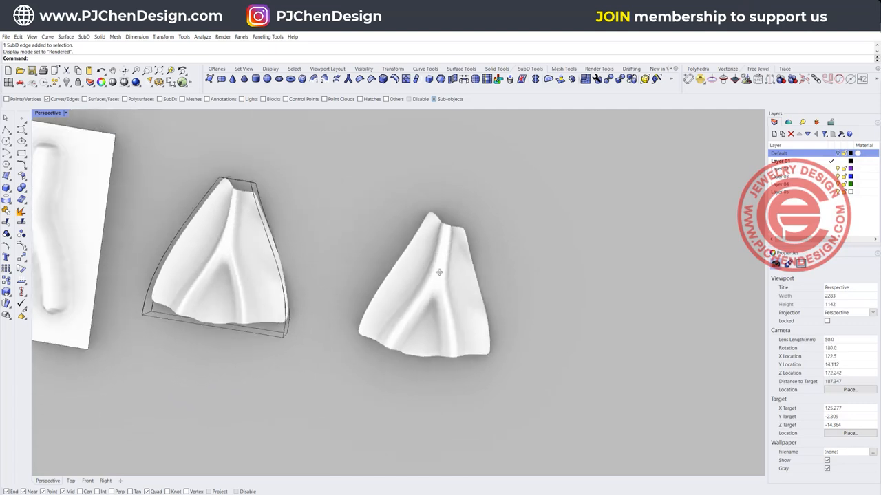